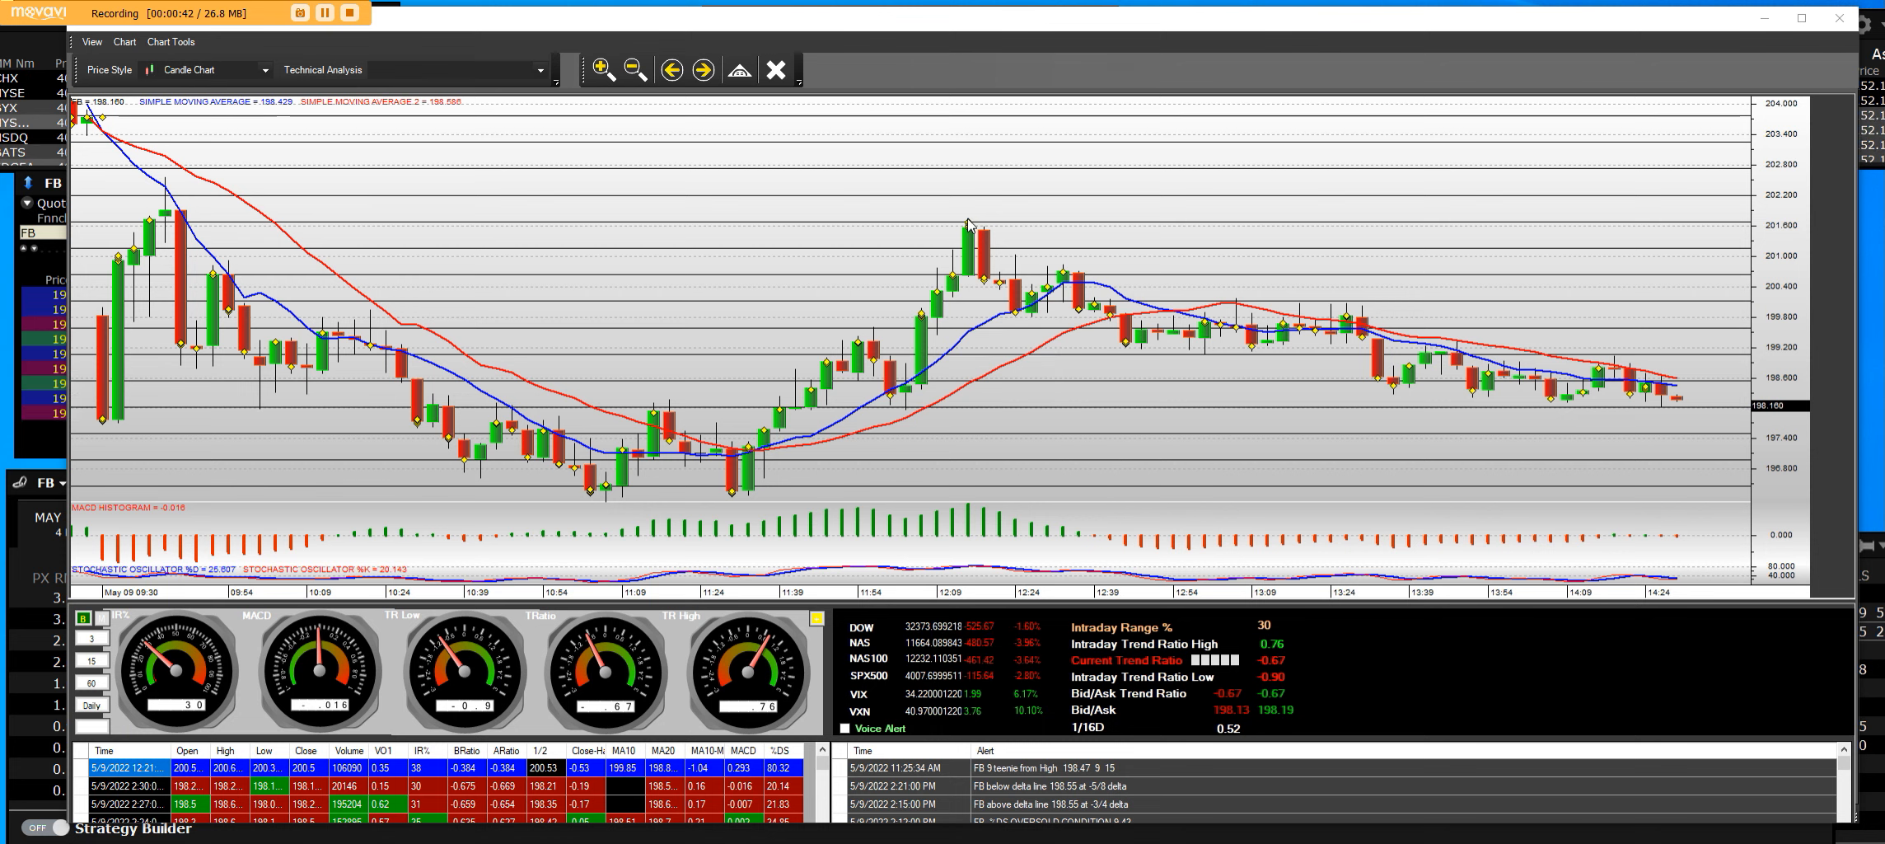
pyautogui.moveTo(914, 383)
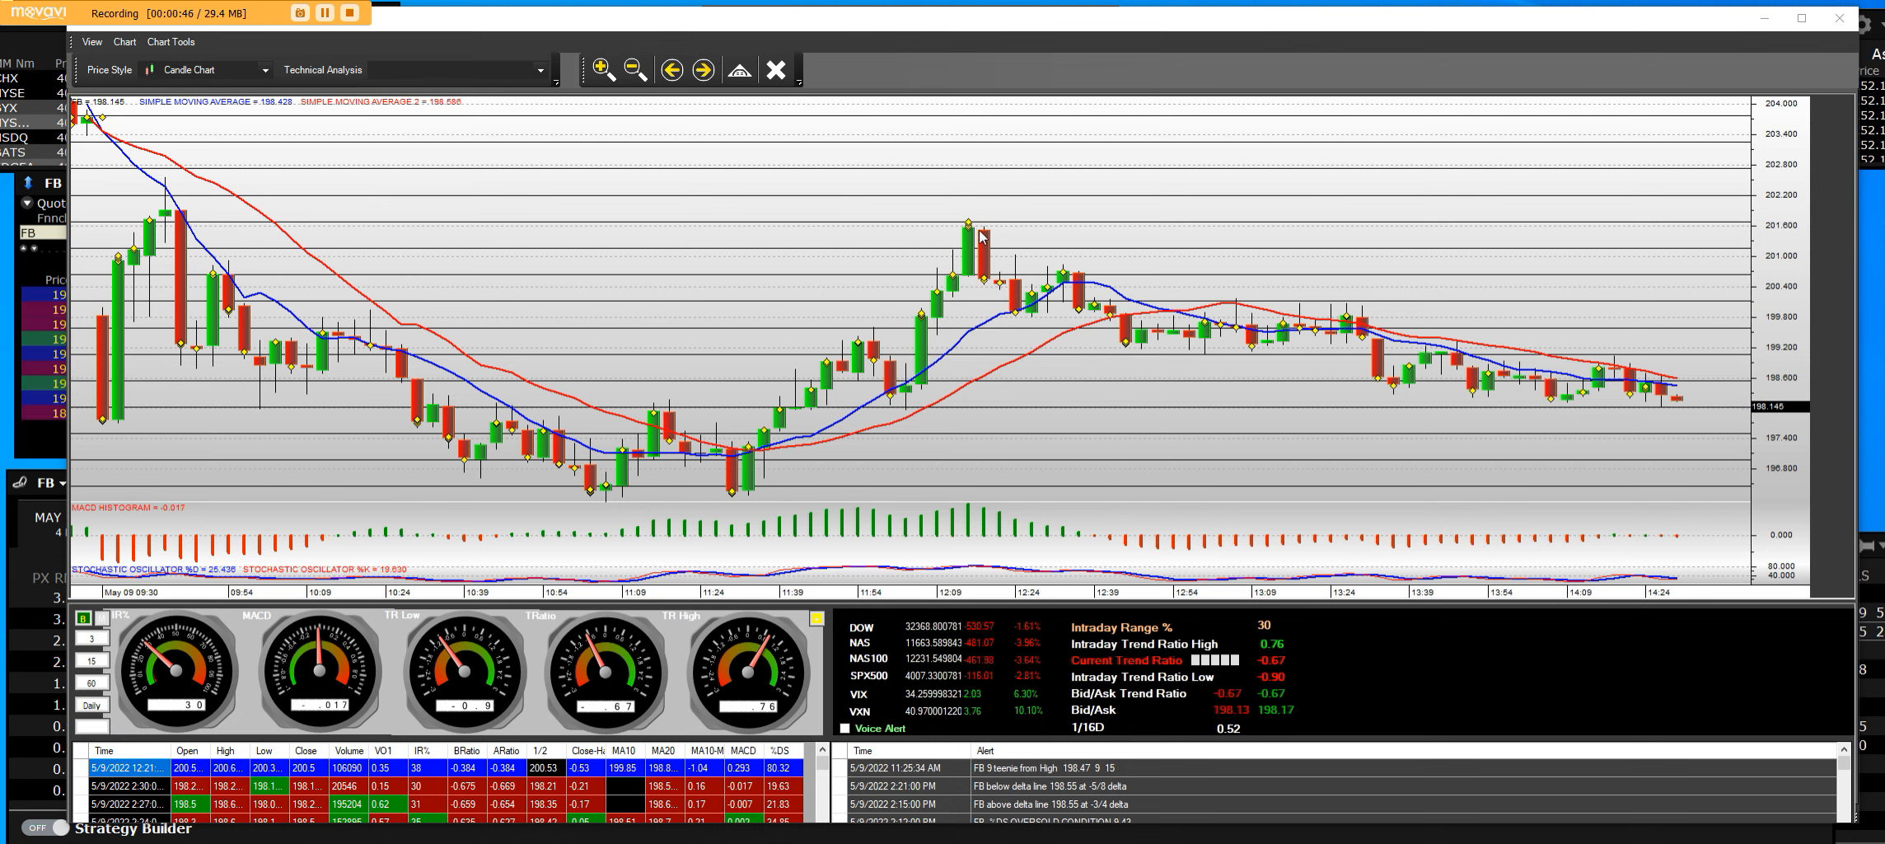
pyautogui.moveTo(899, 406)
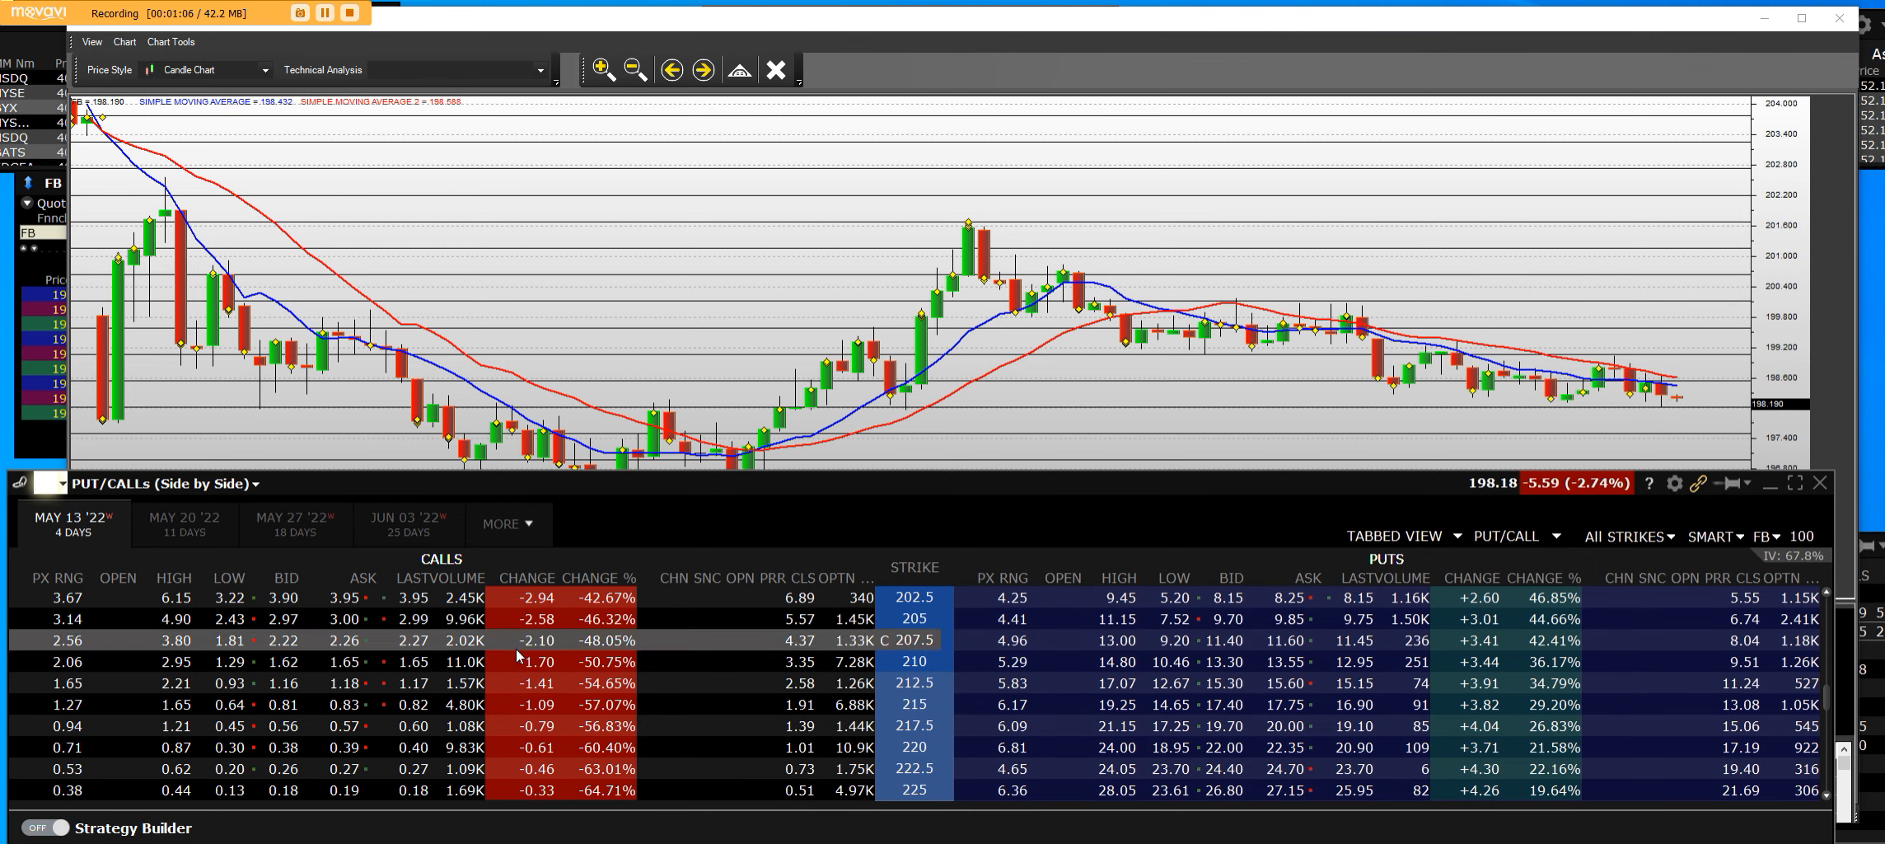
pyautogui.moveTo(472, 625)
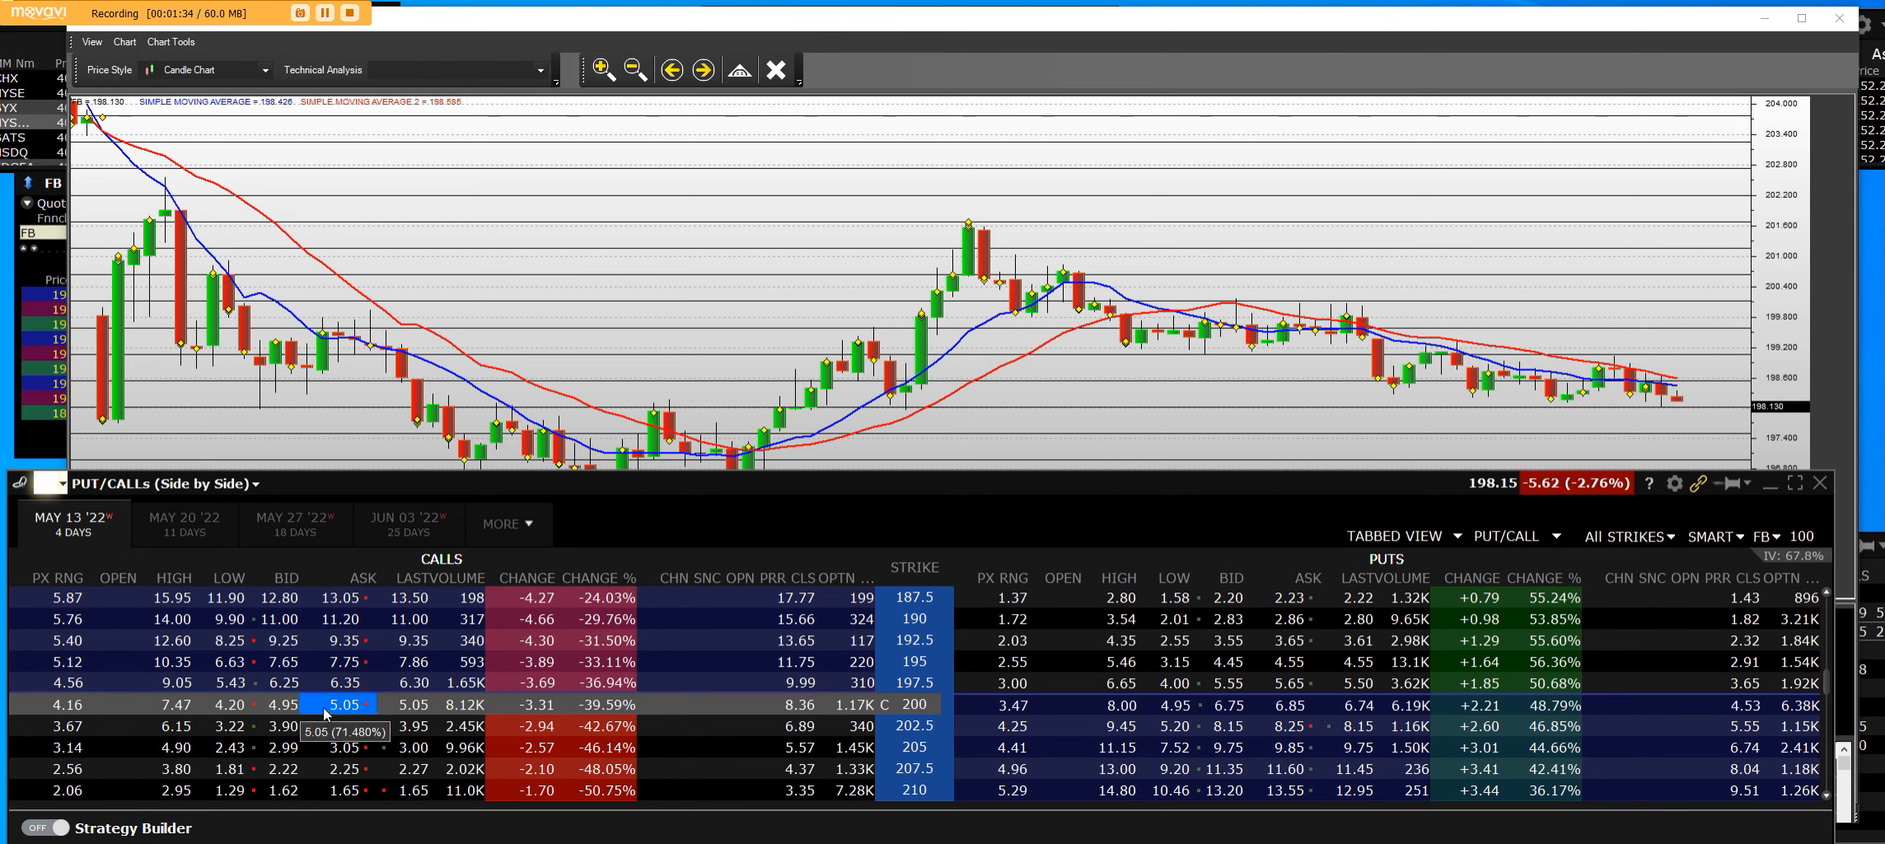
pyautogui.moveTo(472, 706)
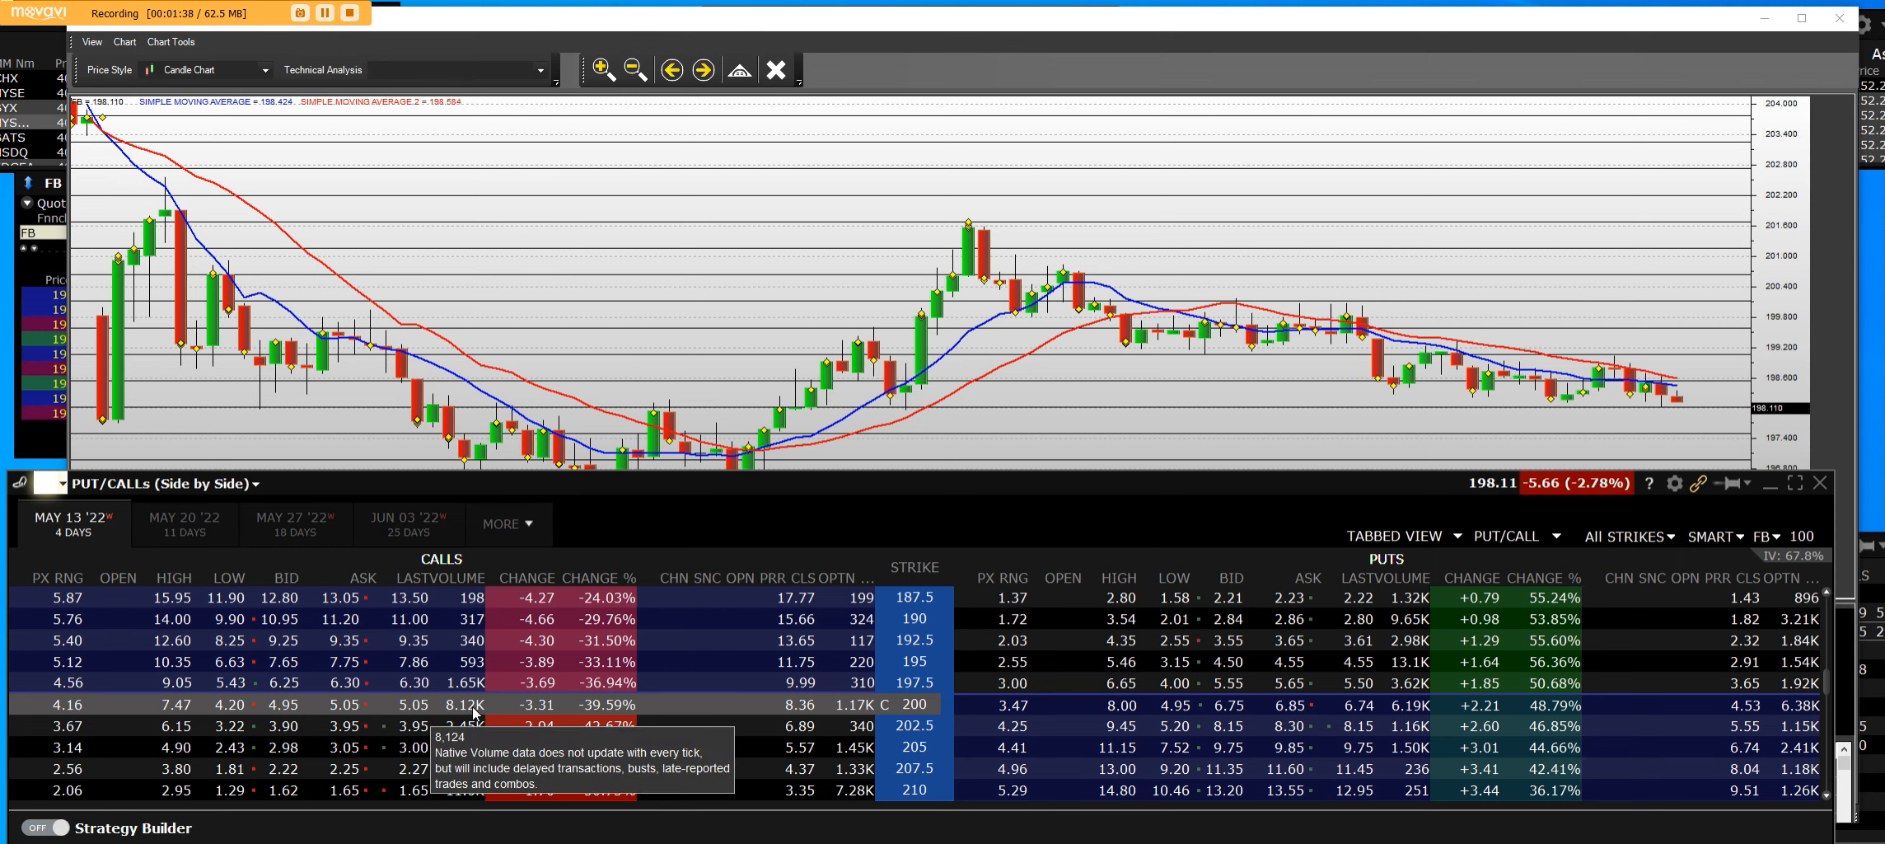
pyautogui.scroll(-3)
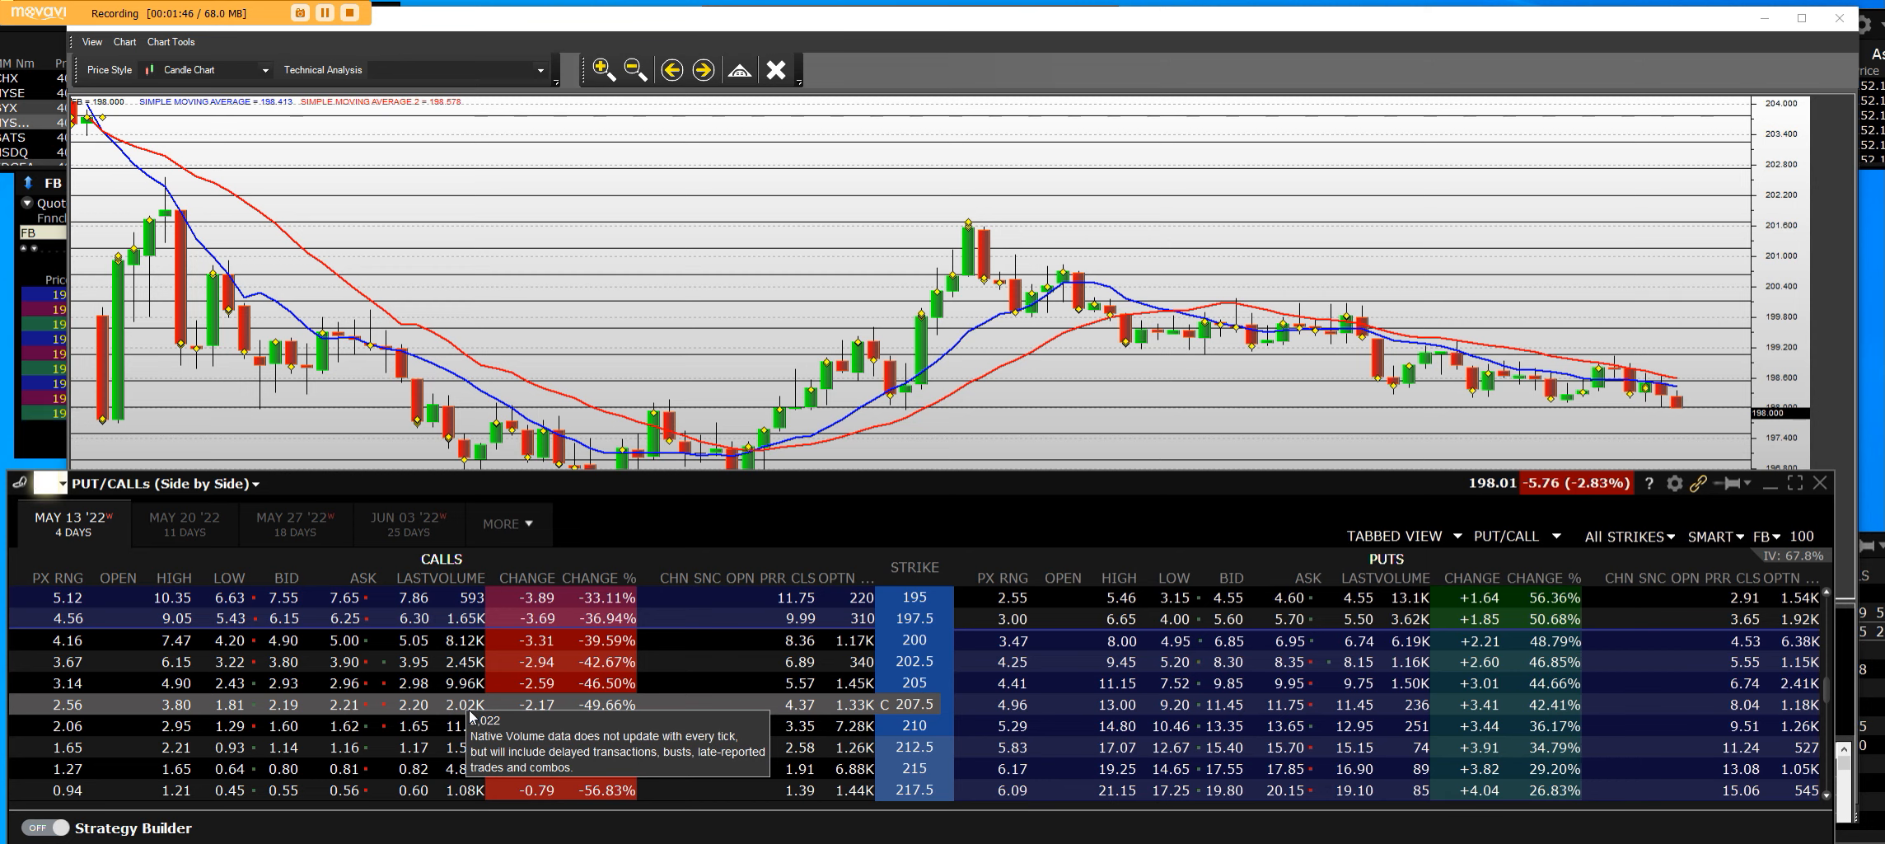
pyautogui.scroll(-3)
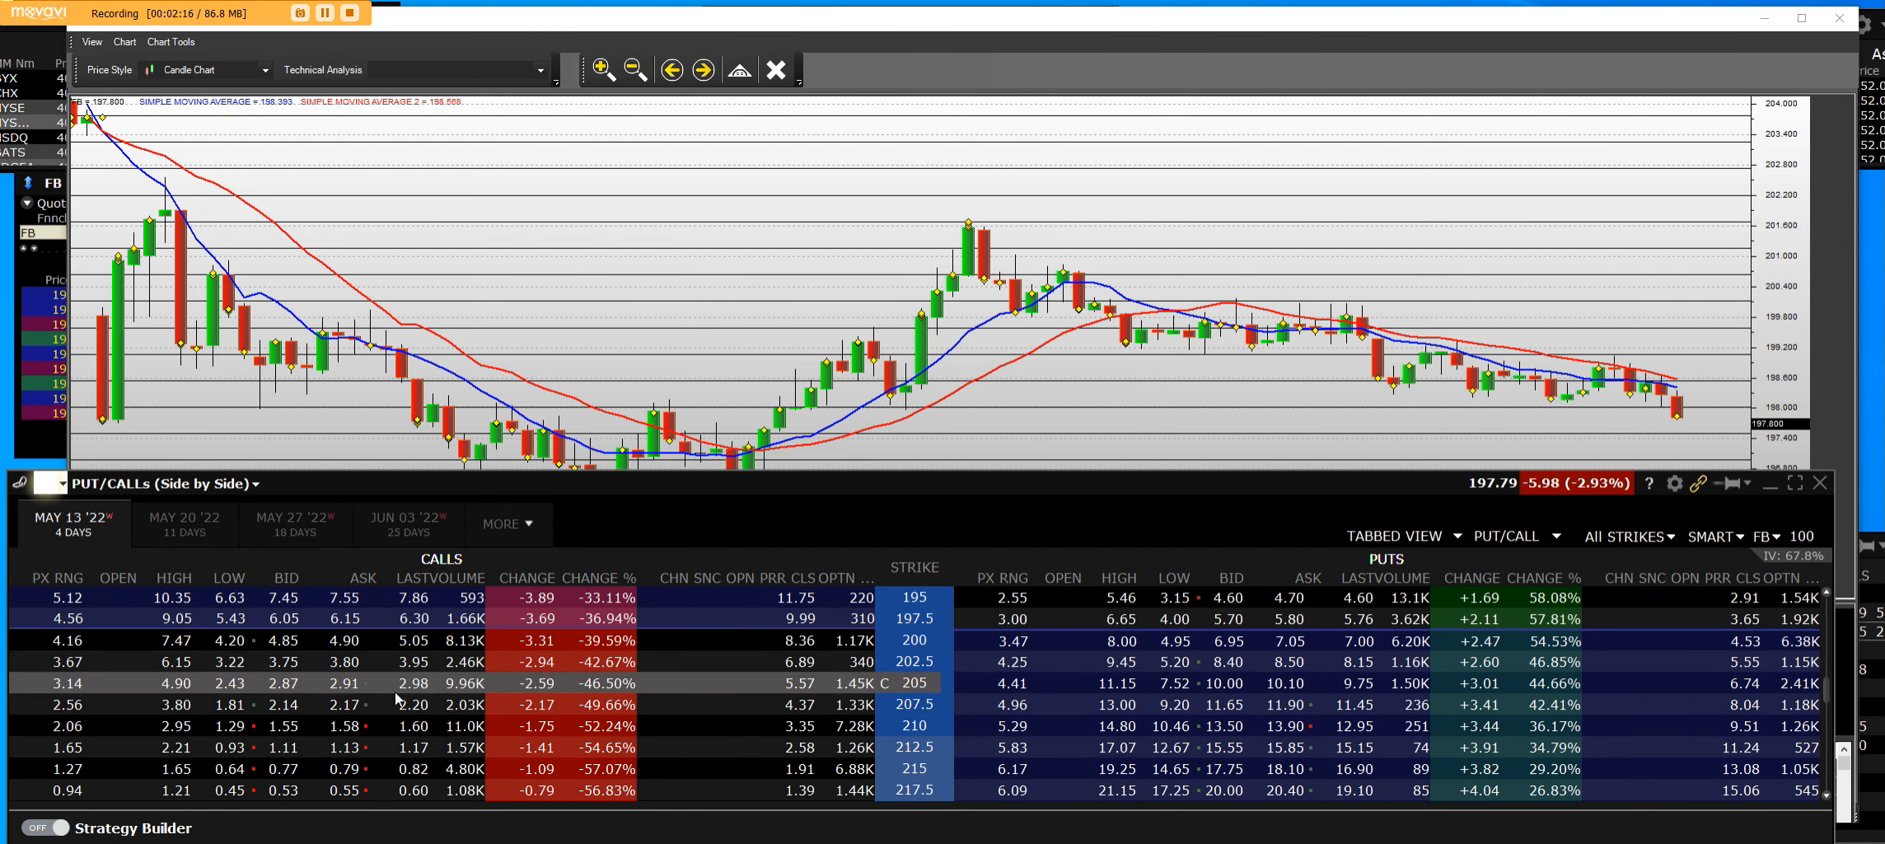
pyautogui.scroll(-3)
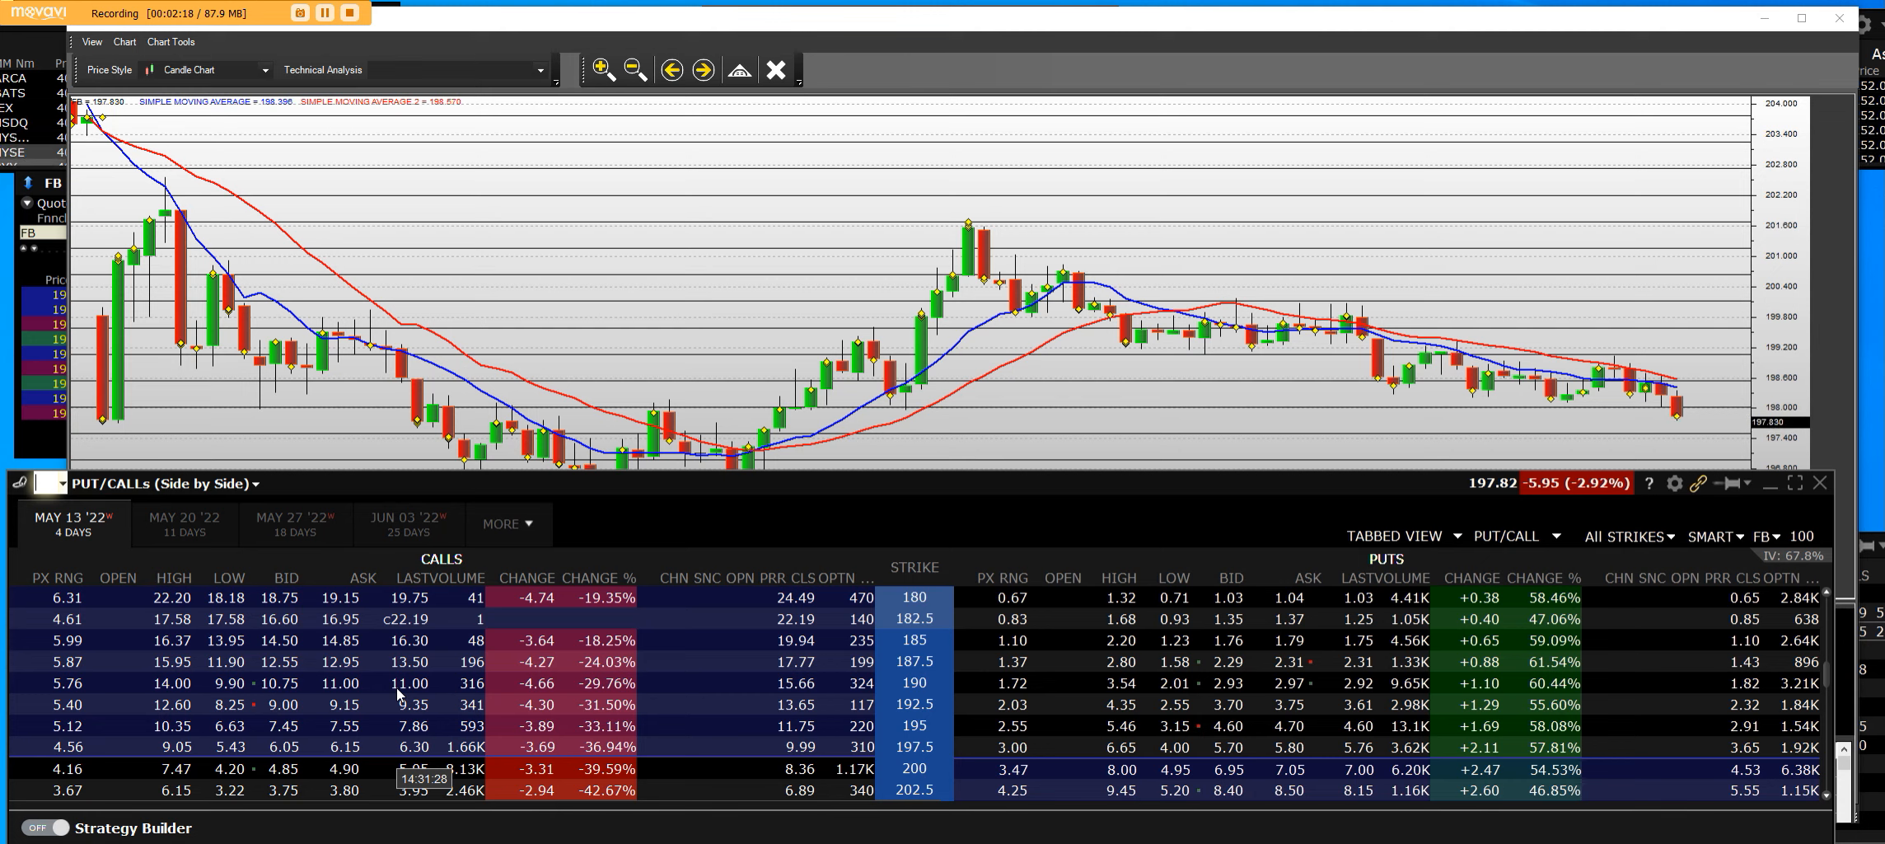
pyautogui.moveTo(707, 282)
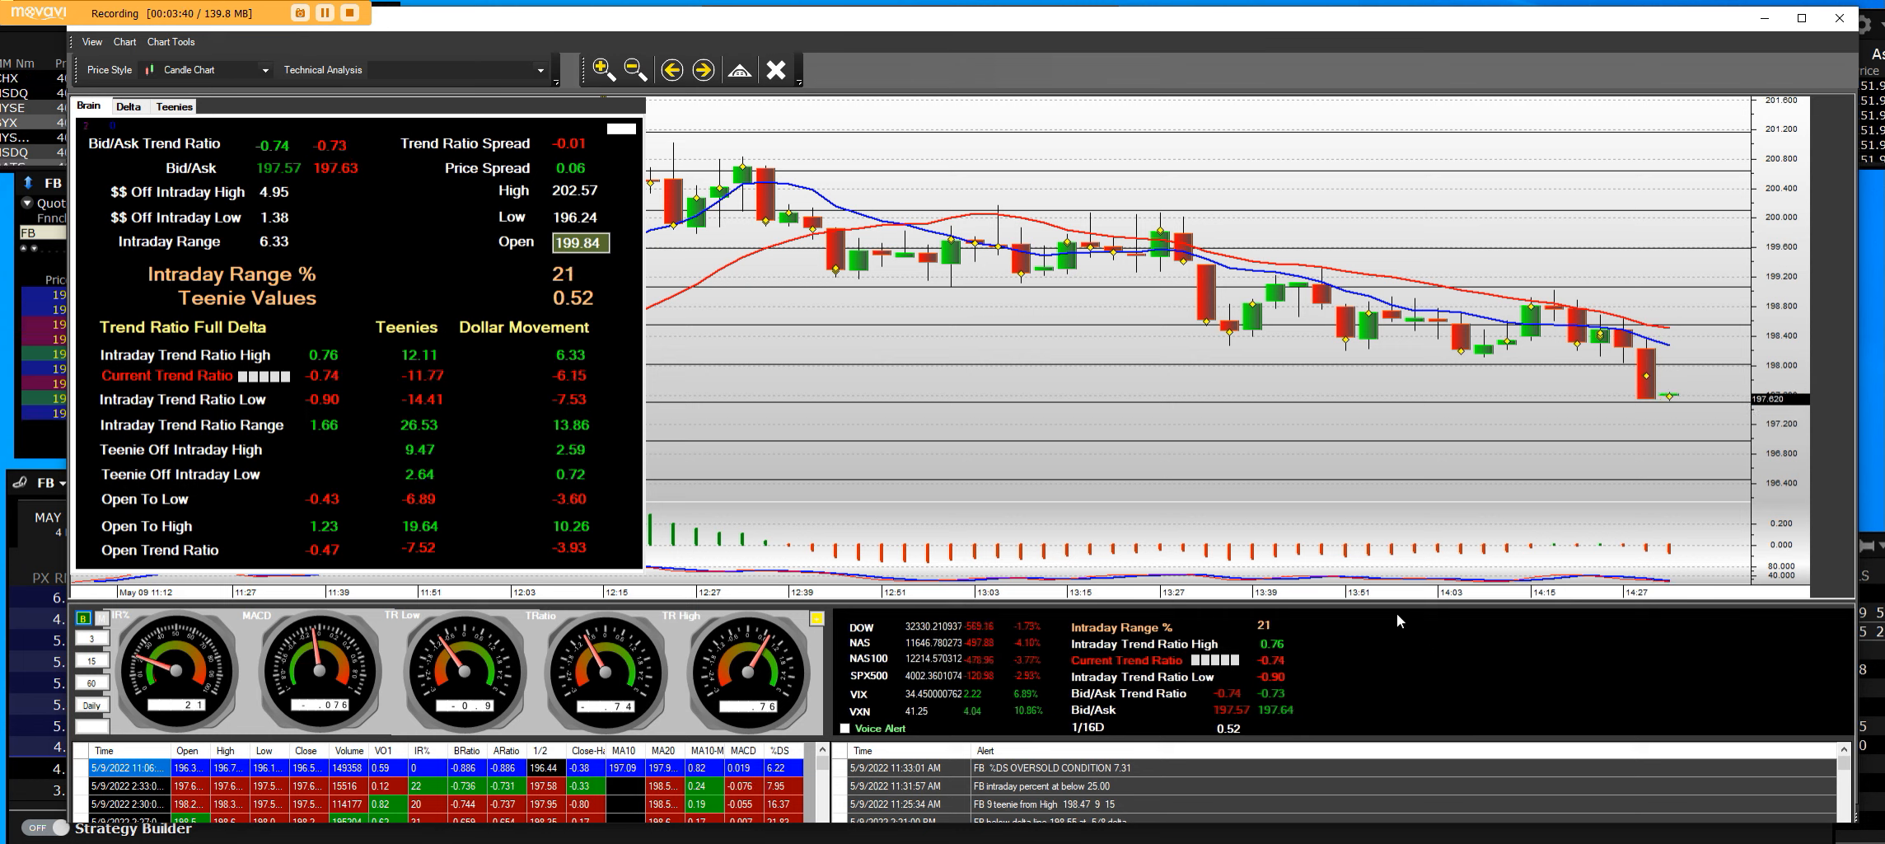
pyautogui.moveTo(1812, 635)
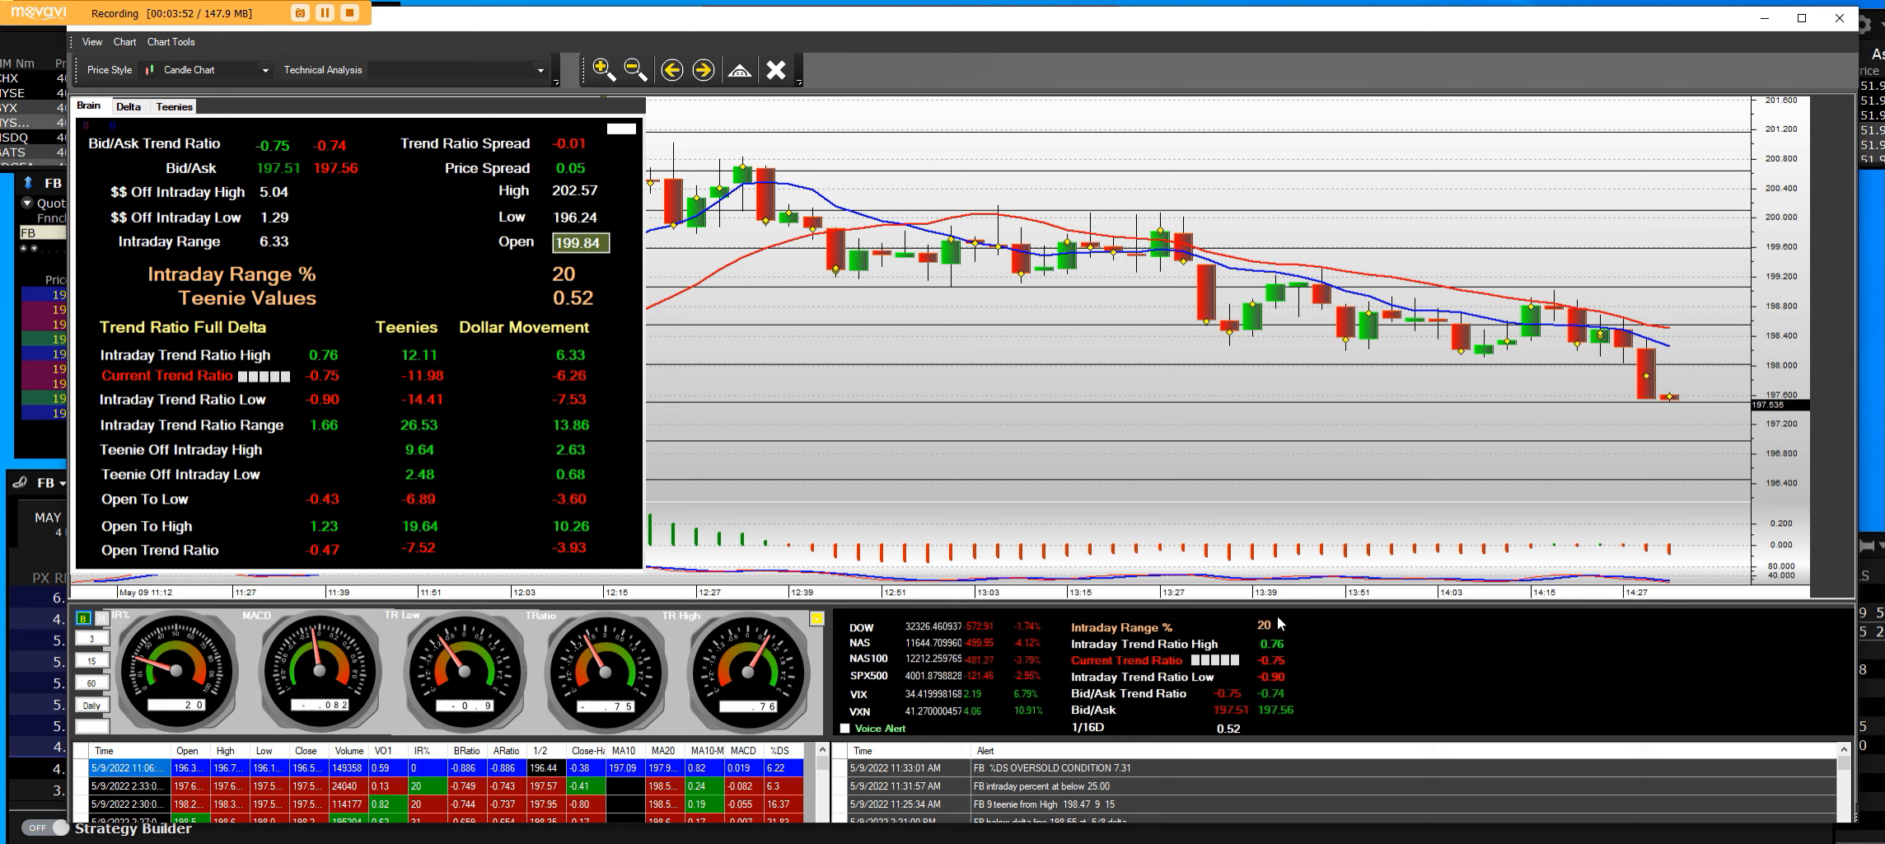
pyautogui.moveTo(1278, 687)
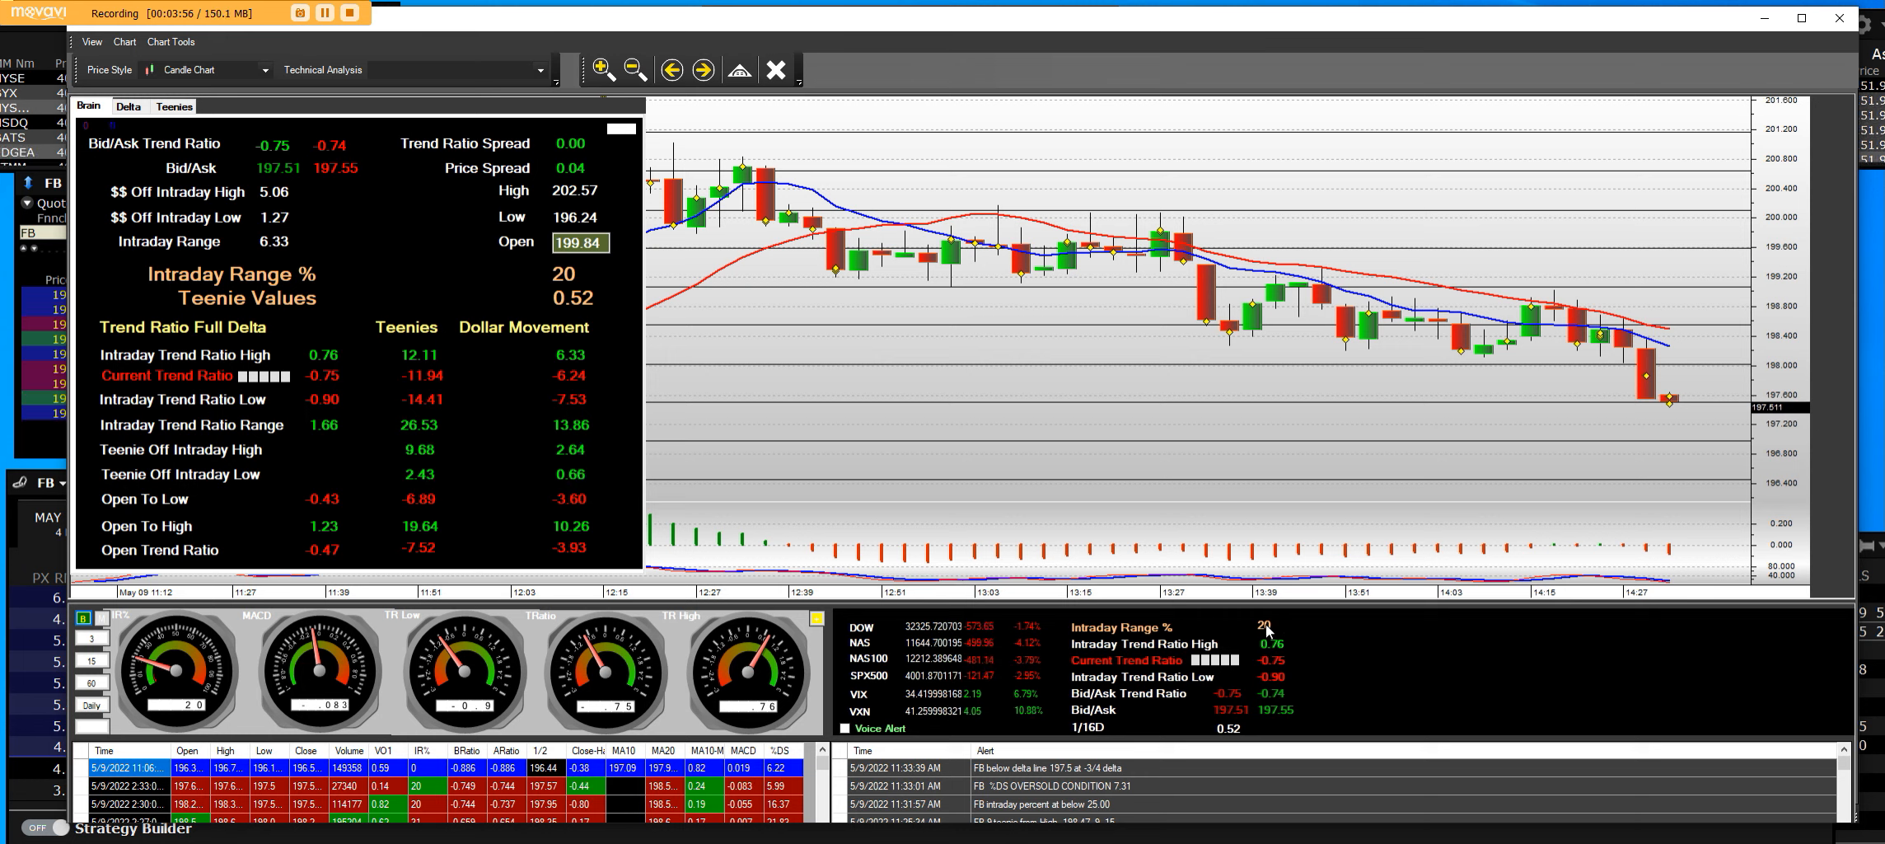
pyautogui.moveTo(959, 450)
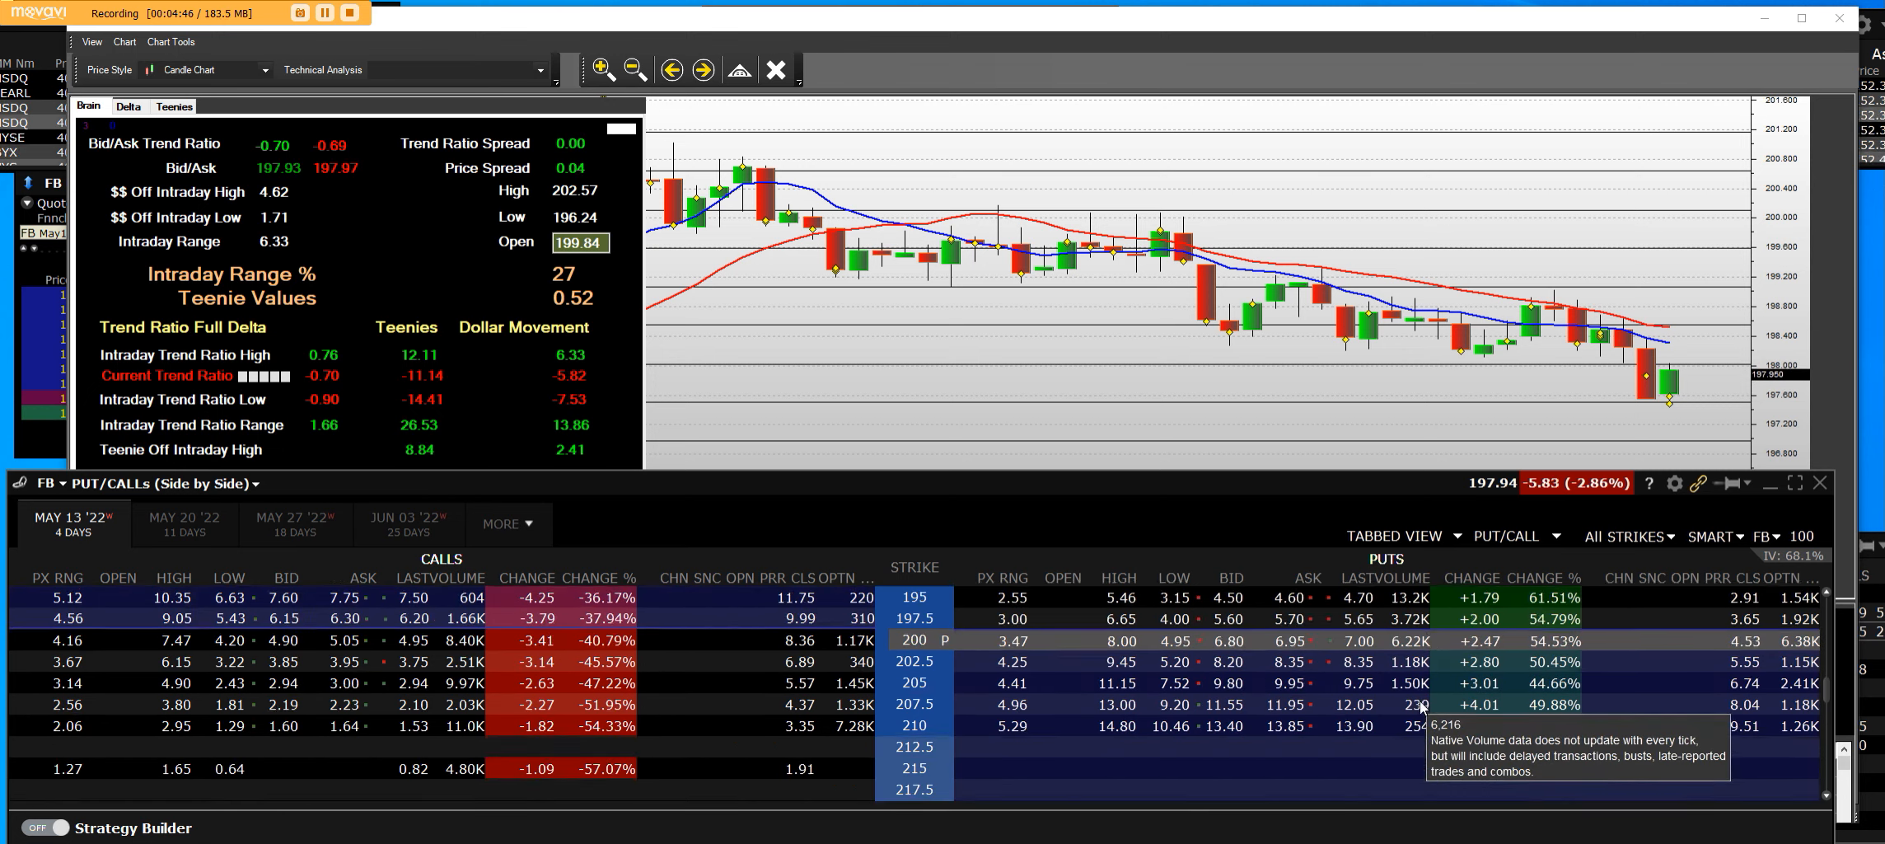
pyautogui.scroll(-3)
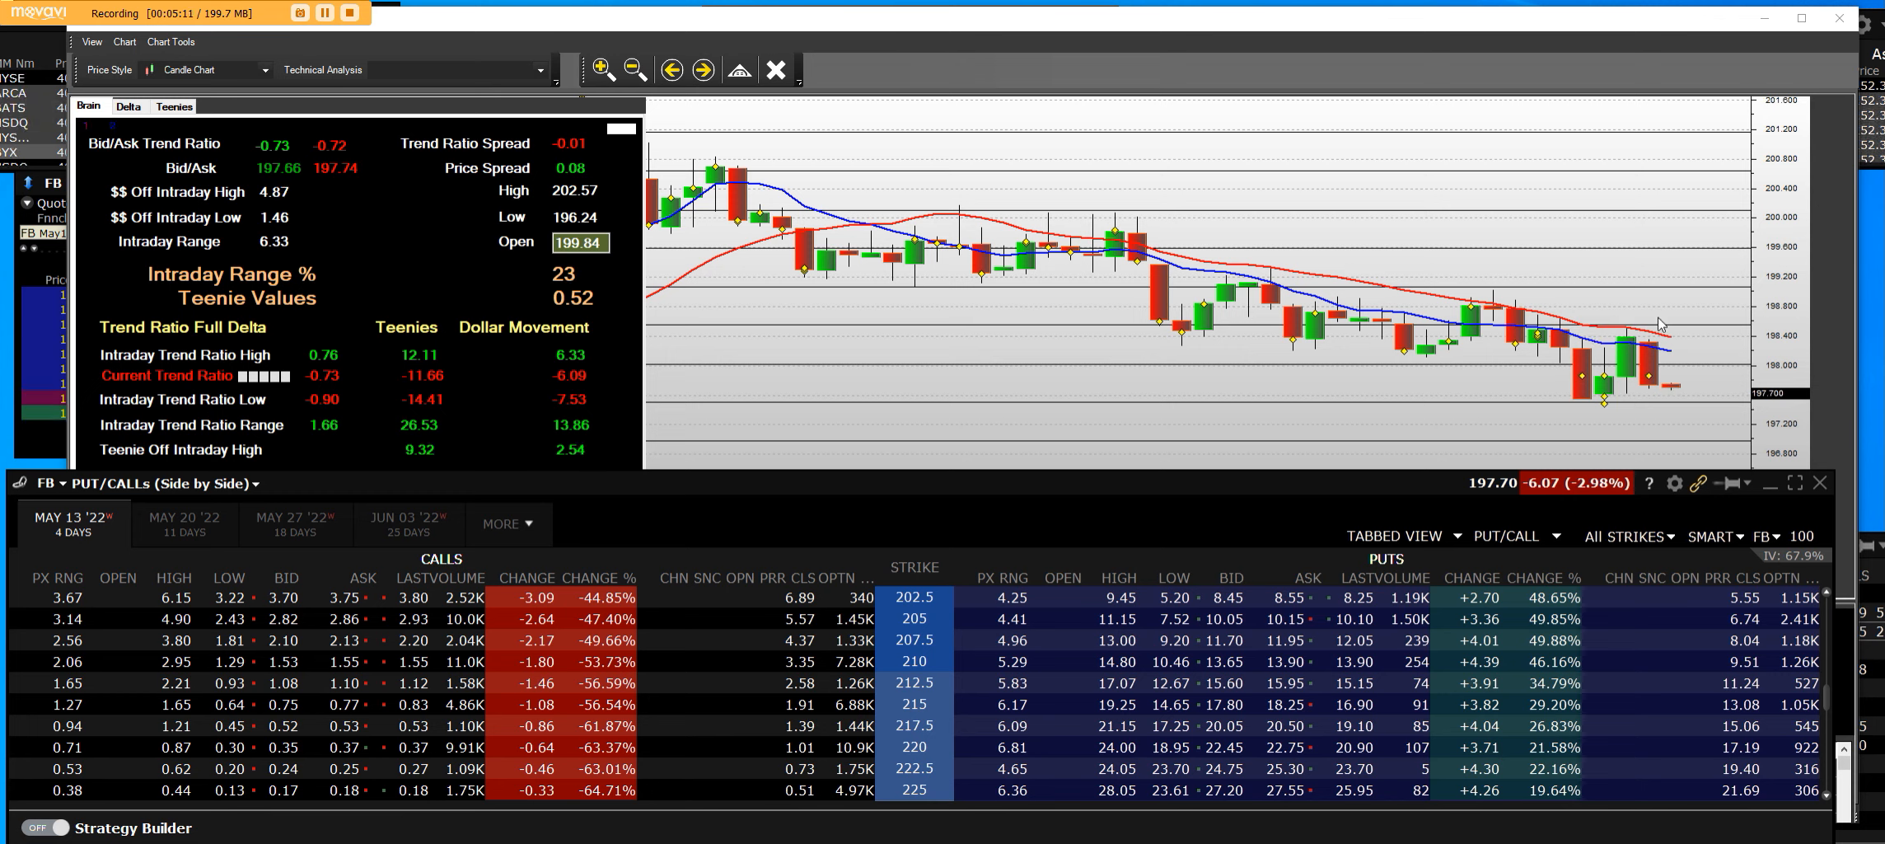
pyautogui.moveTo(851, 318)
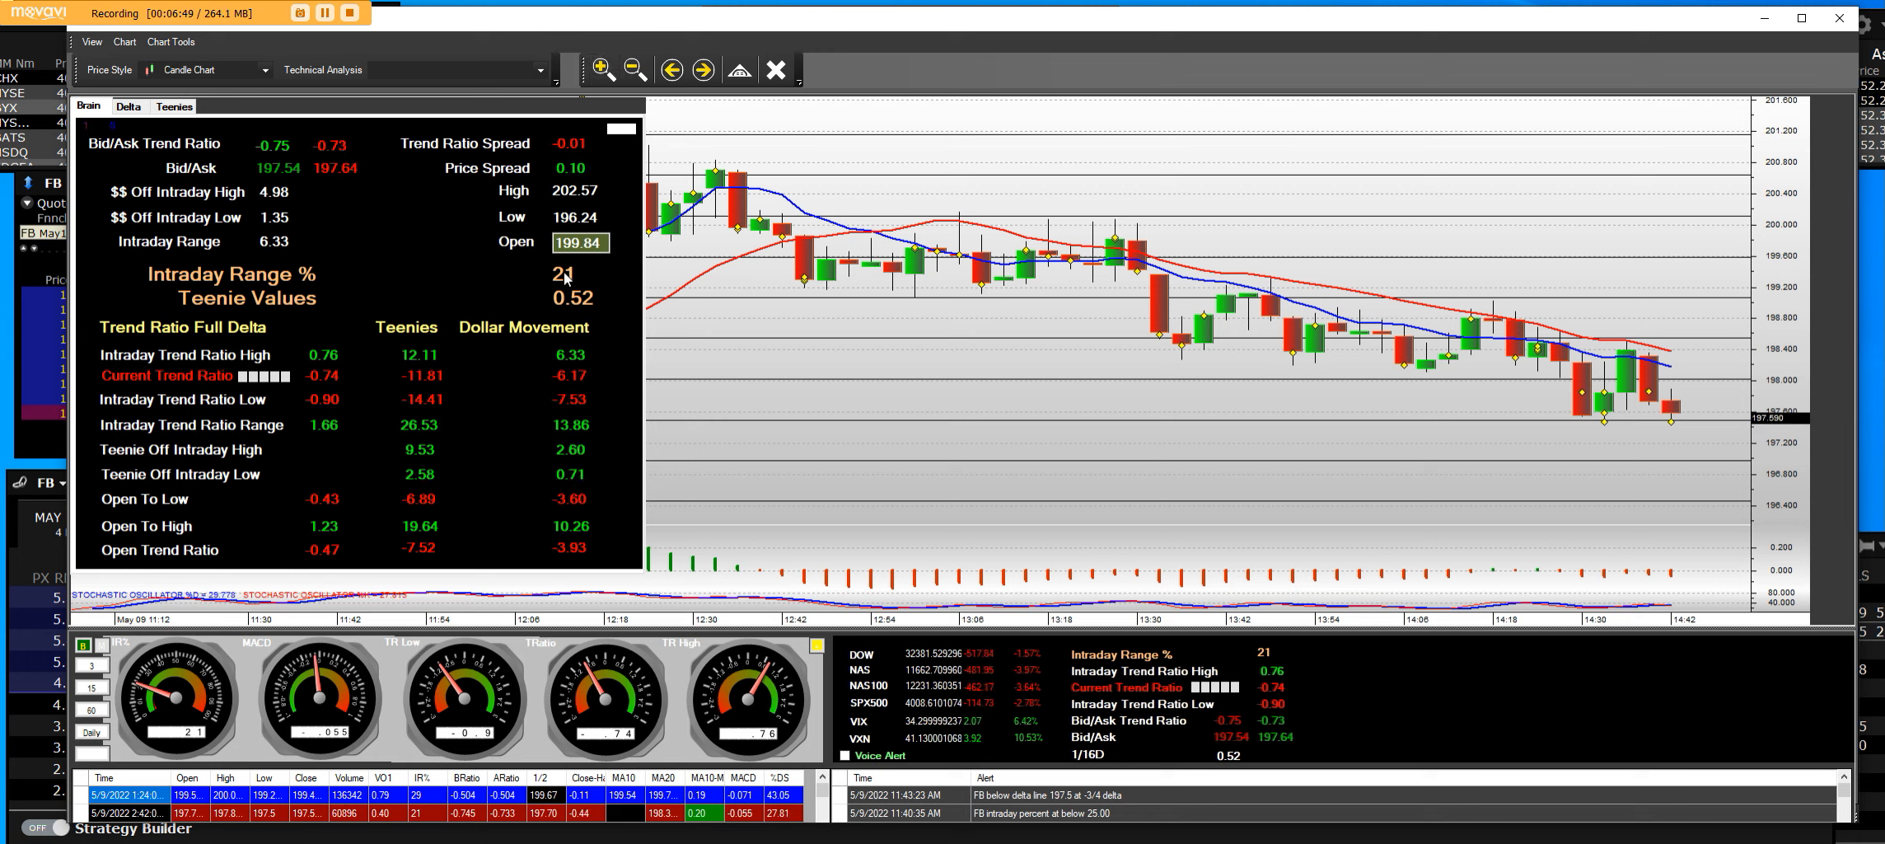
pyautogui.moveTo(746, 294)
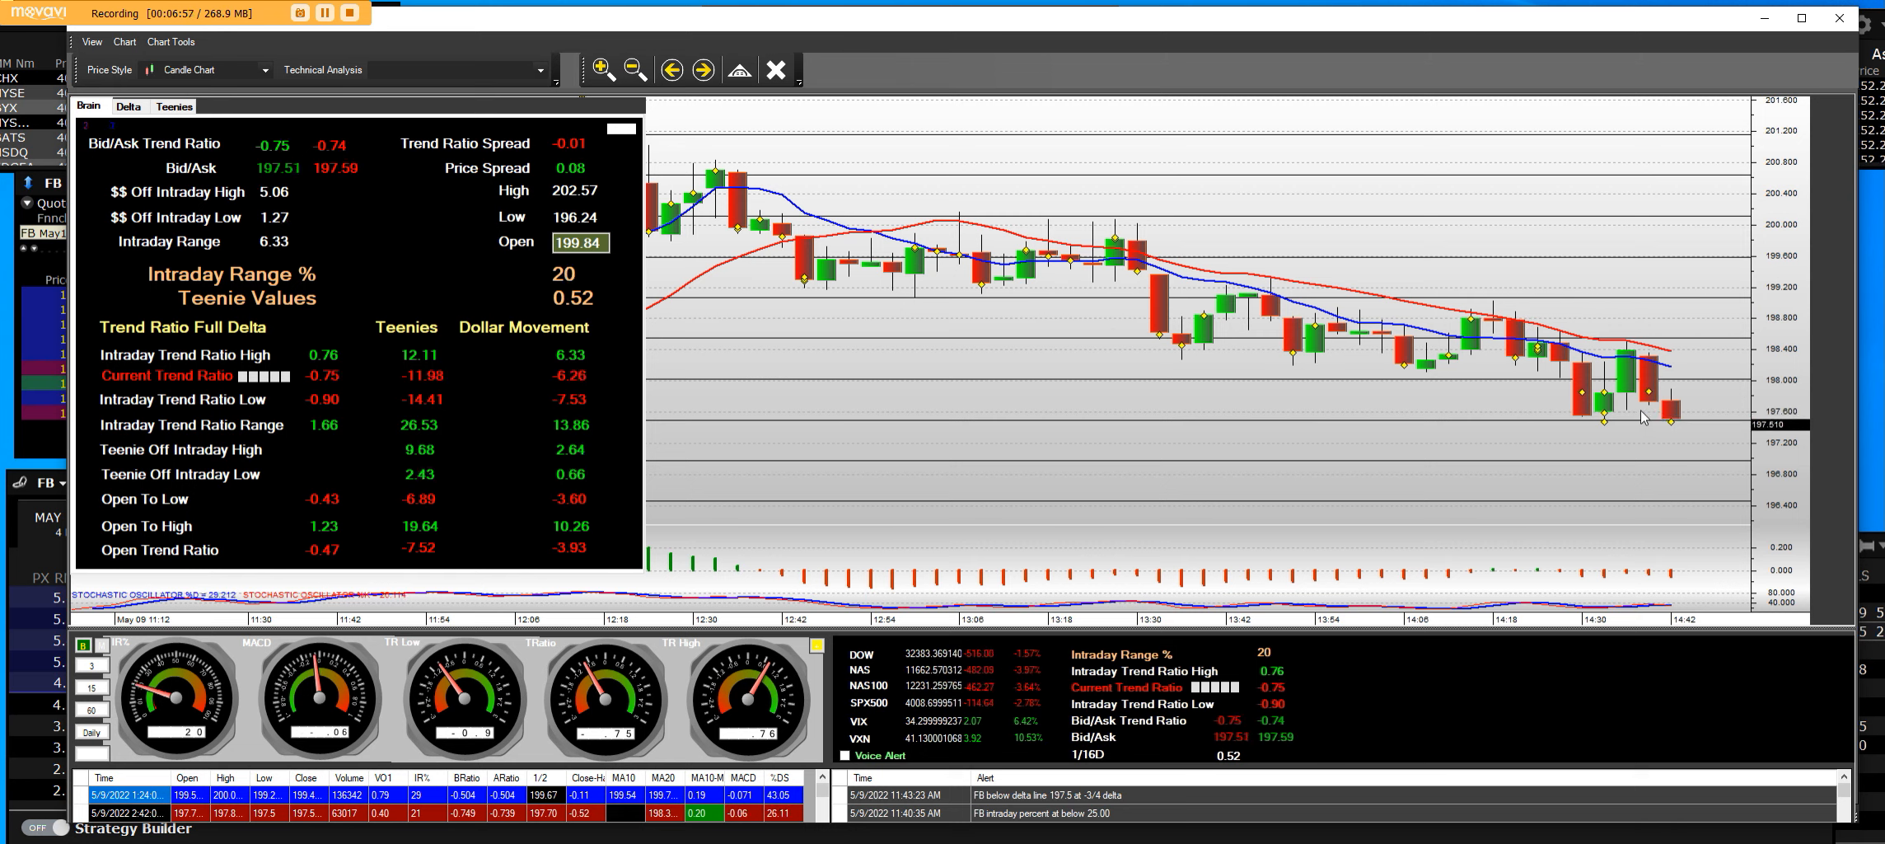
pyautogui.moveTo(1644, 417)
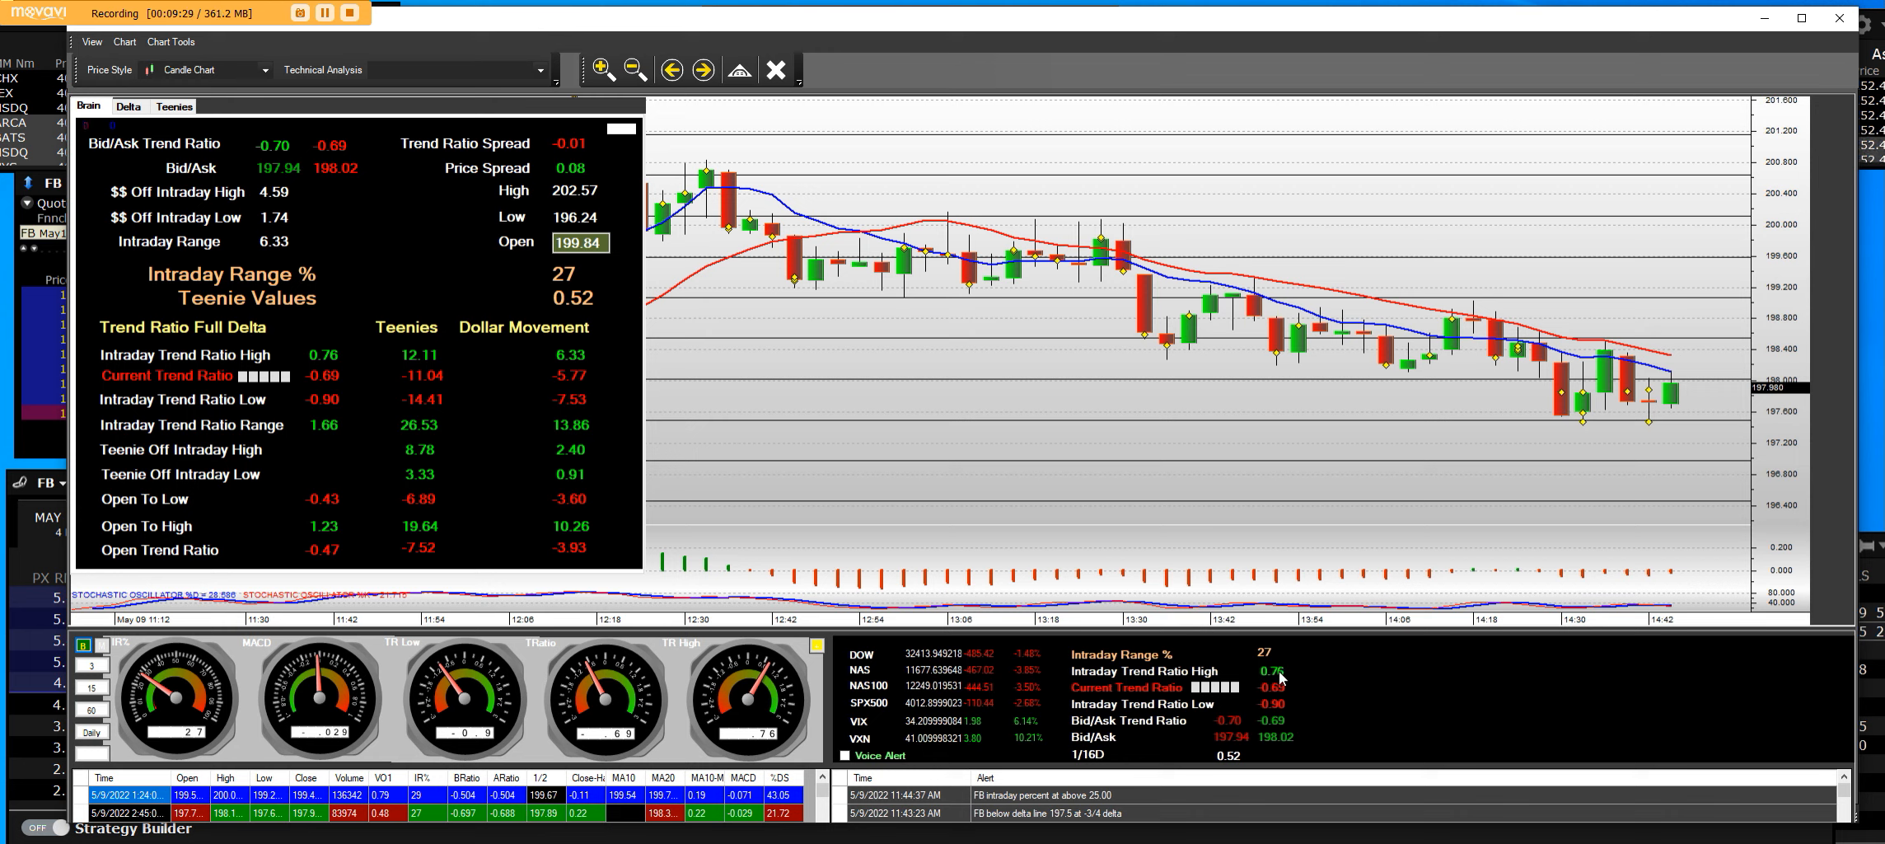
pyautogui.moveTo(1136, 411)
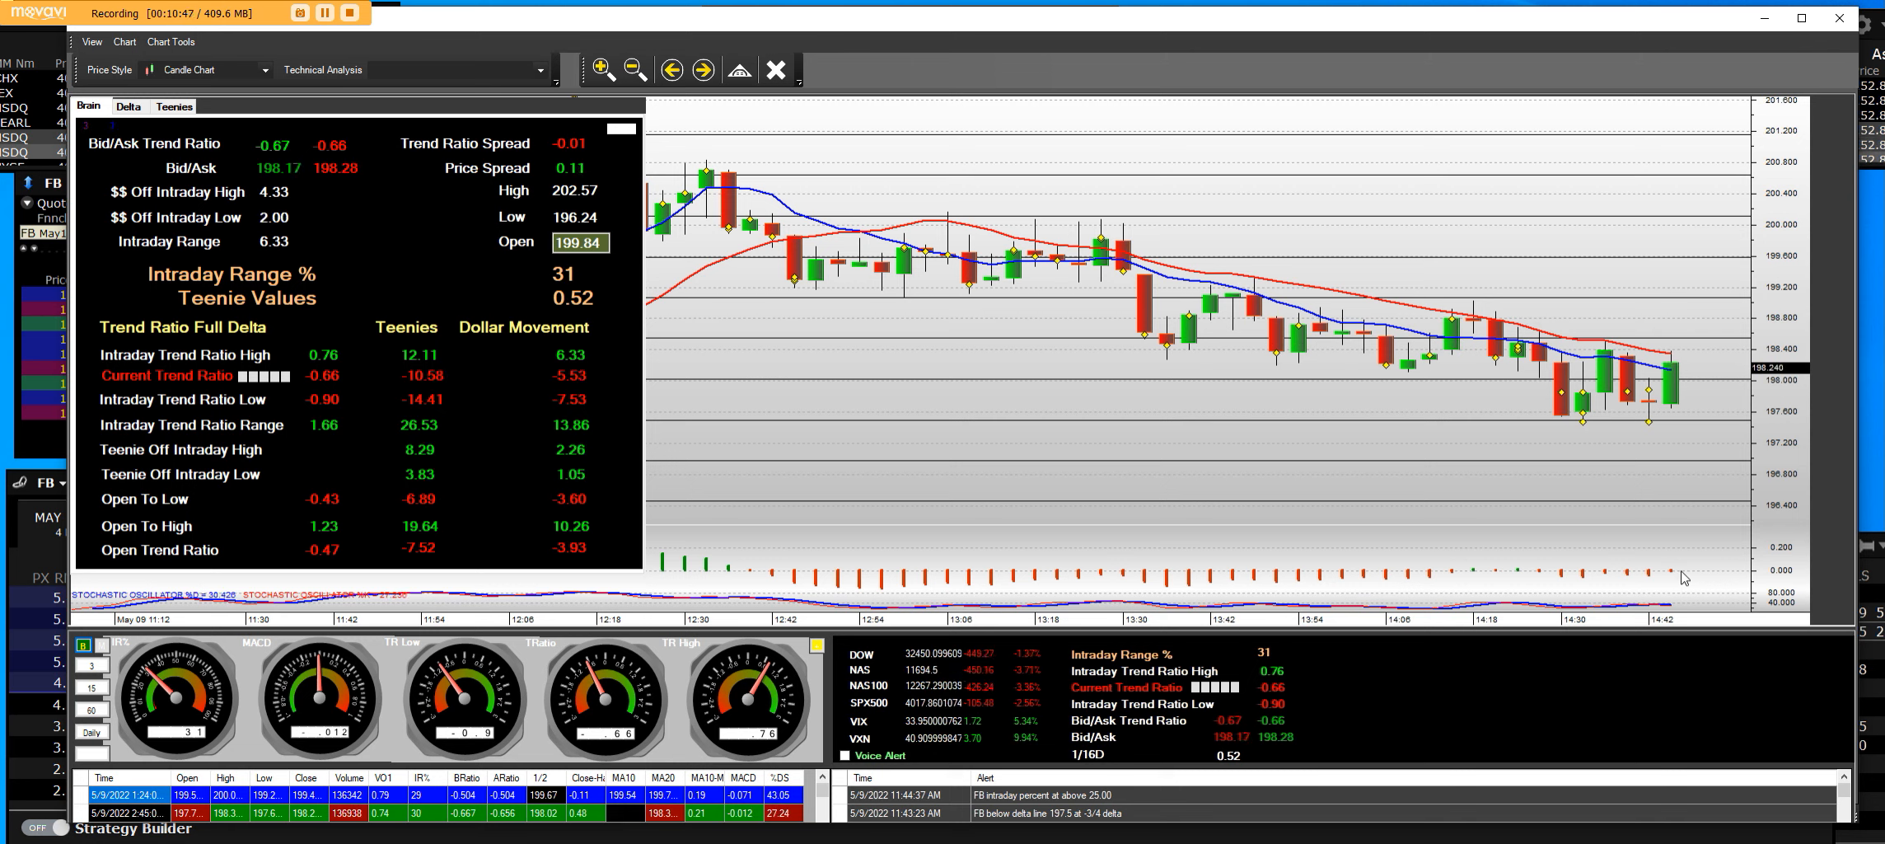
pyautogui.moveTo(1690, 349)
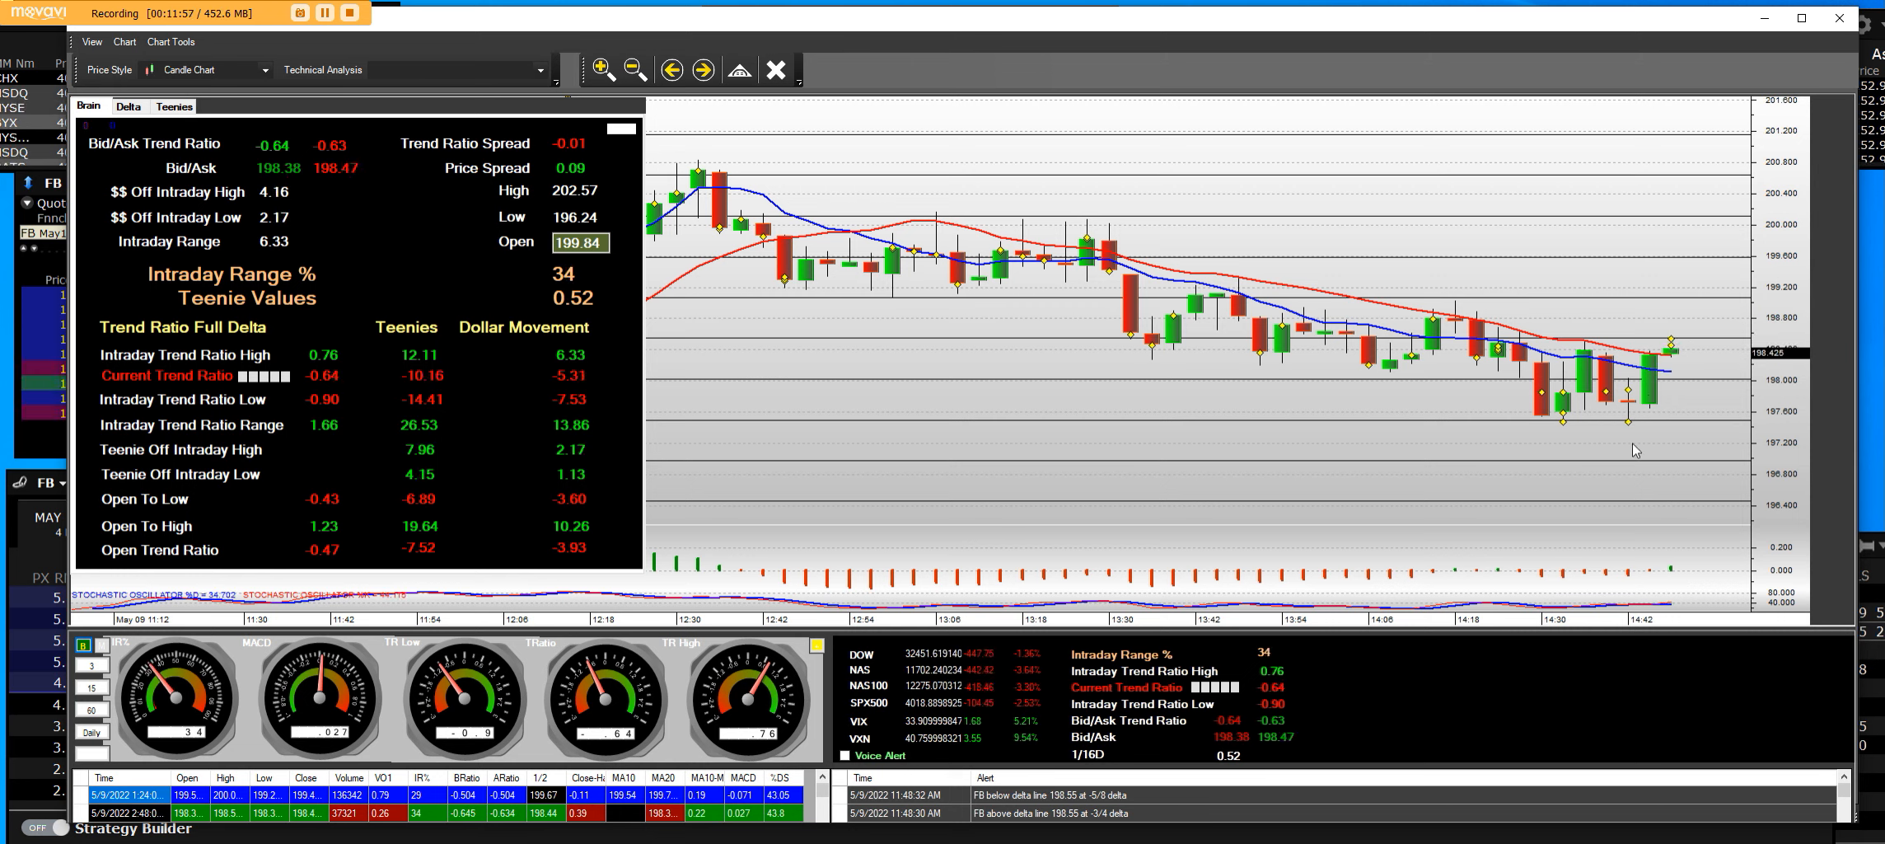
pyautogui.moveTo(1660, 358)
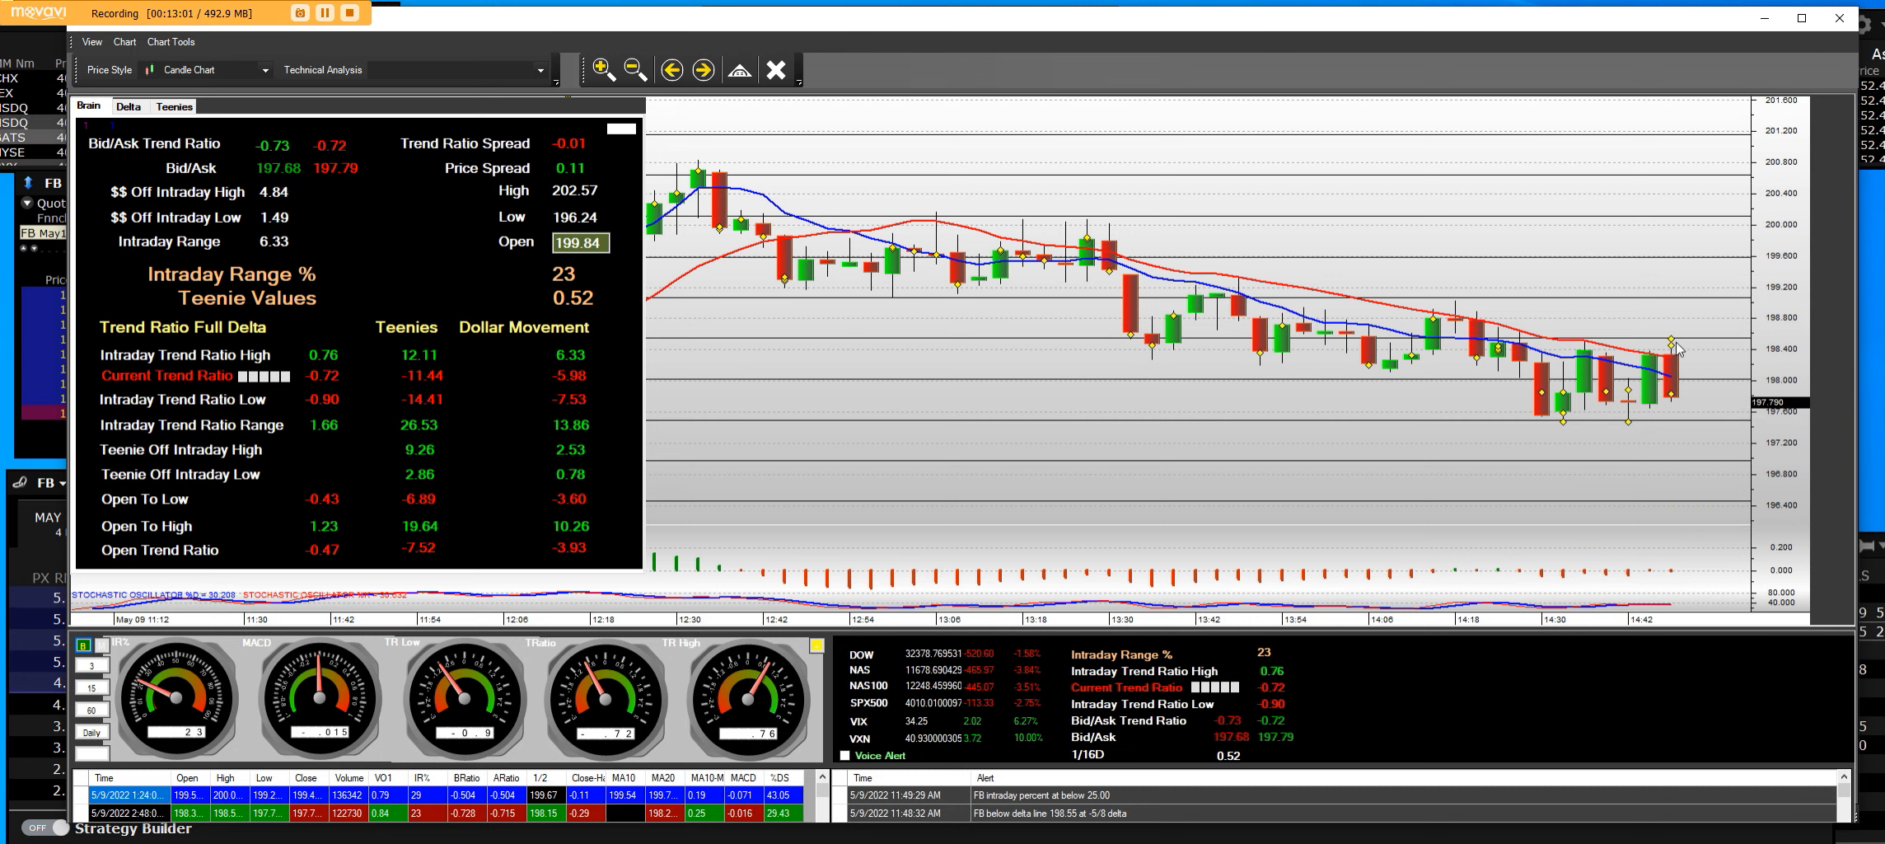
pyautogui.moveTo(1663, 419)
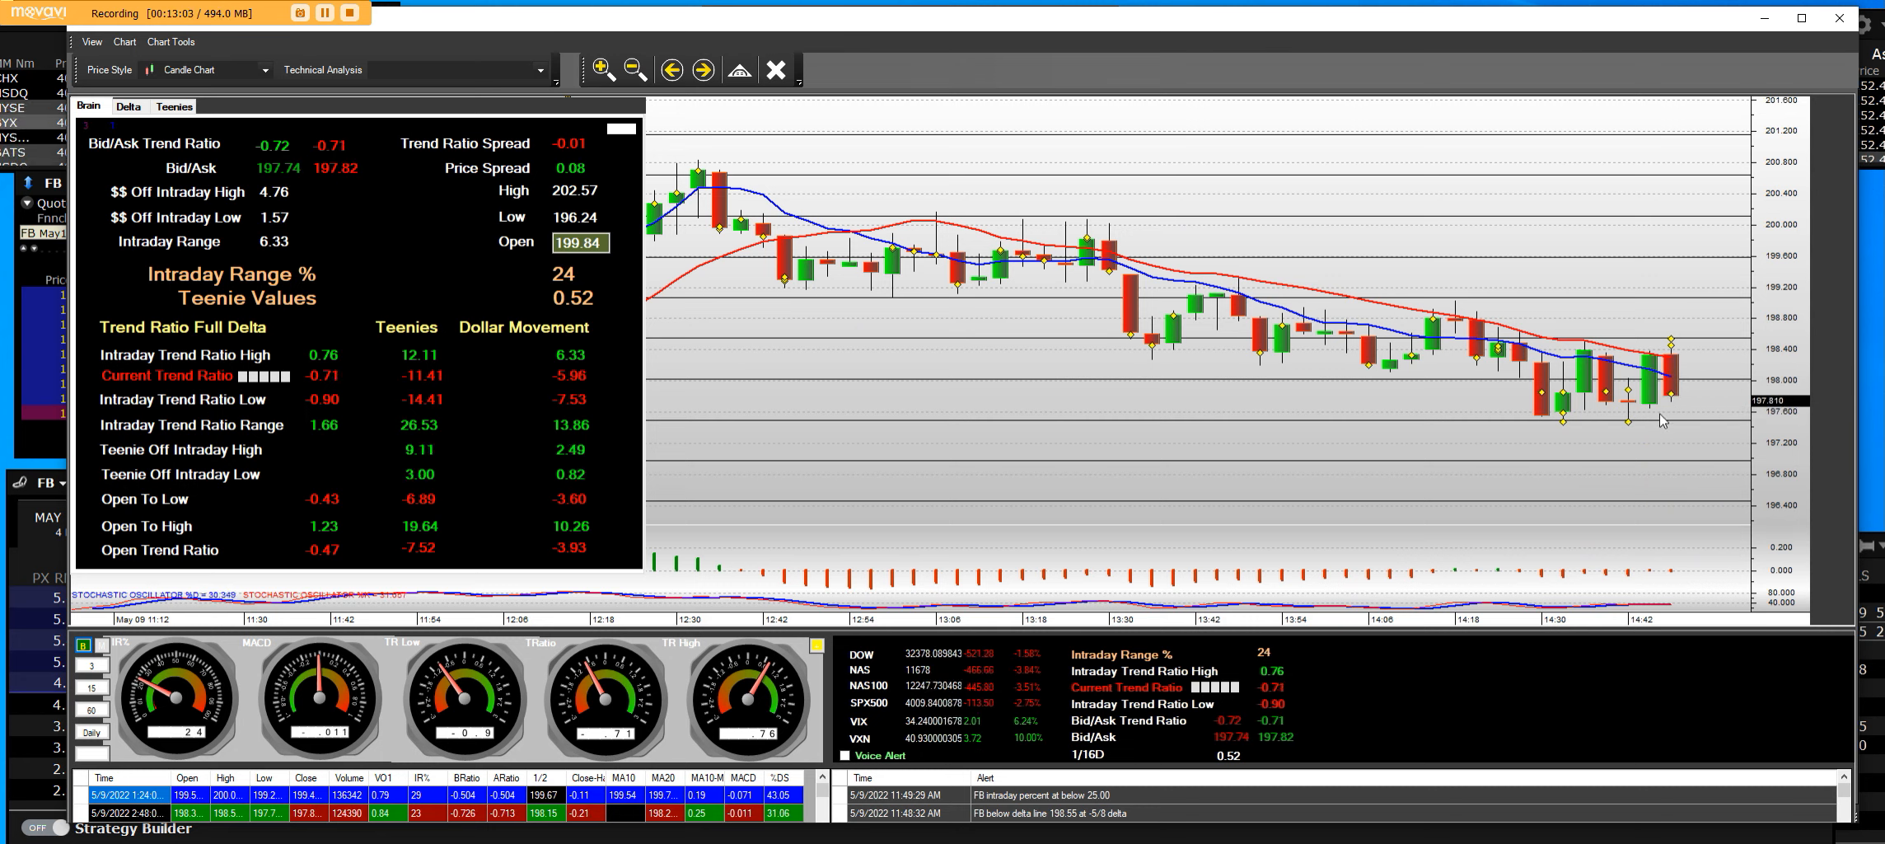